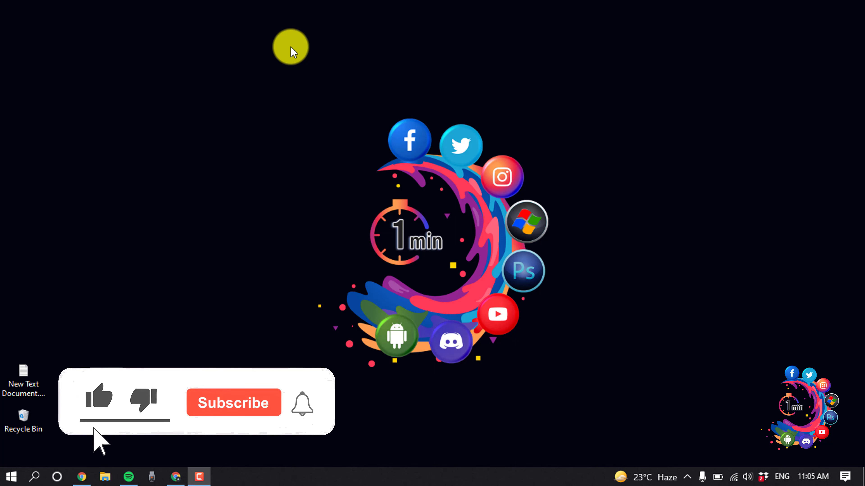
Reach the Activity log through the profile's '...' menu beside Edit Profile
{"action": "left_click", "coordinate": [233, 403]}
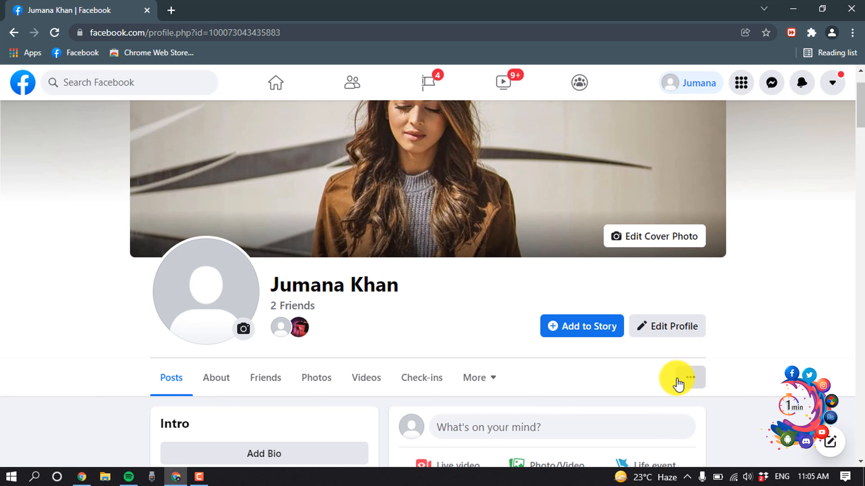
{"action": "left_click", "coordinate": [690, 377]}
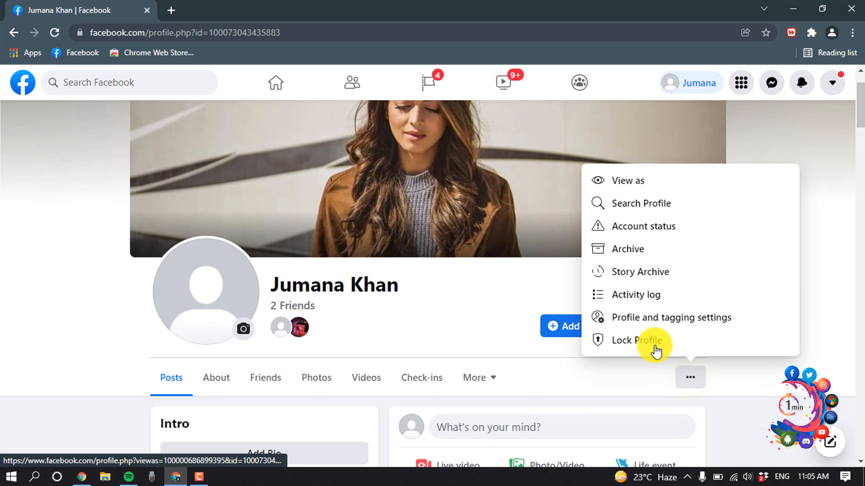
{"action": "left_click", "coordinate": [636, 295]}
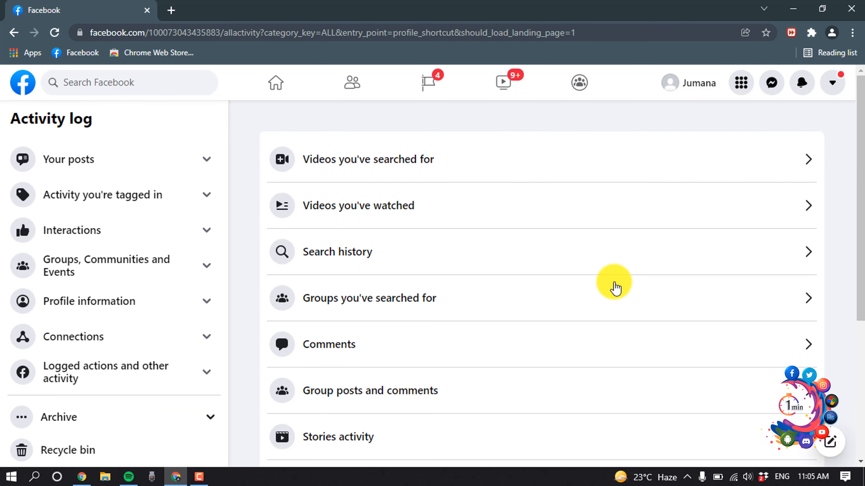
{"action": "mouse_move", "coordinate": [64, 163]}
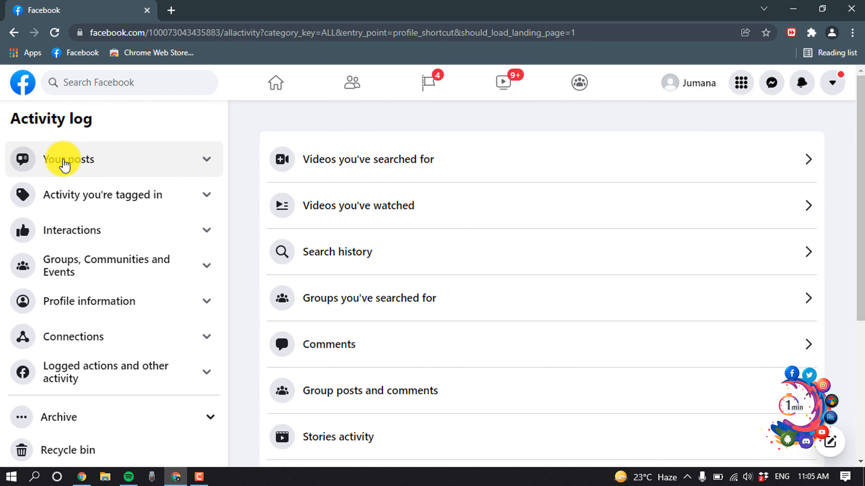
Show the Photos and videos list under Your posts and scroll to the dated entries
{"action": "left_click", "coordinate": [64, 161]}
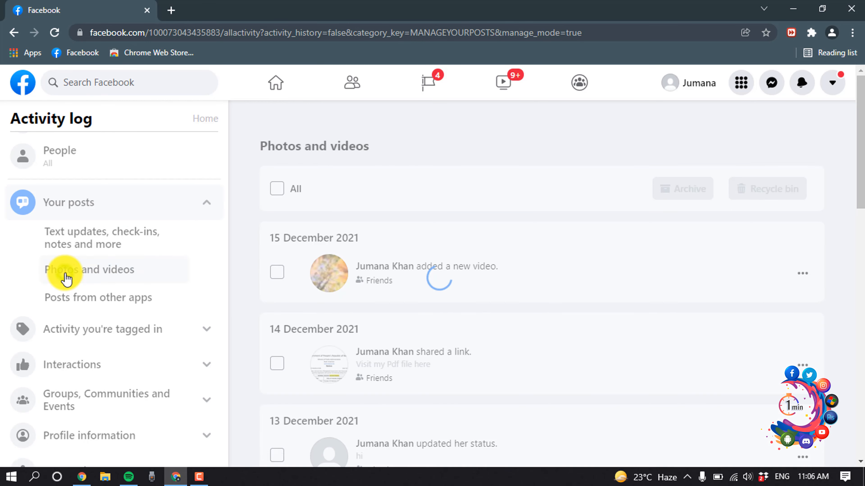
{"action": "left_click", "coordinate": [65, 273]}
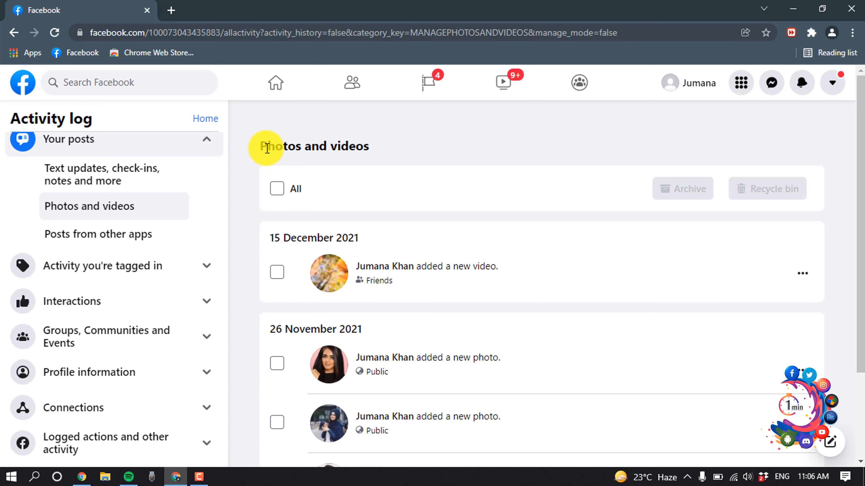
{"action": "mouse_move", "coordinate": [374, 154]}
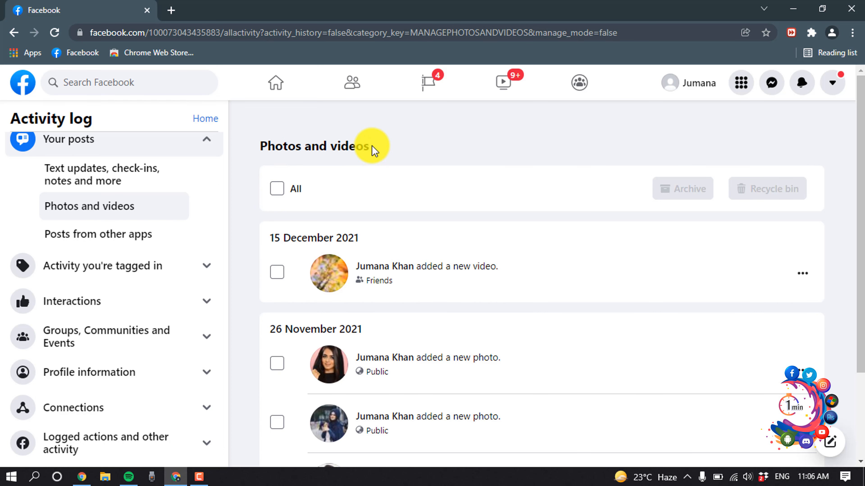
{"action": "mouse_move", "coordinate": [425, 213]}
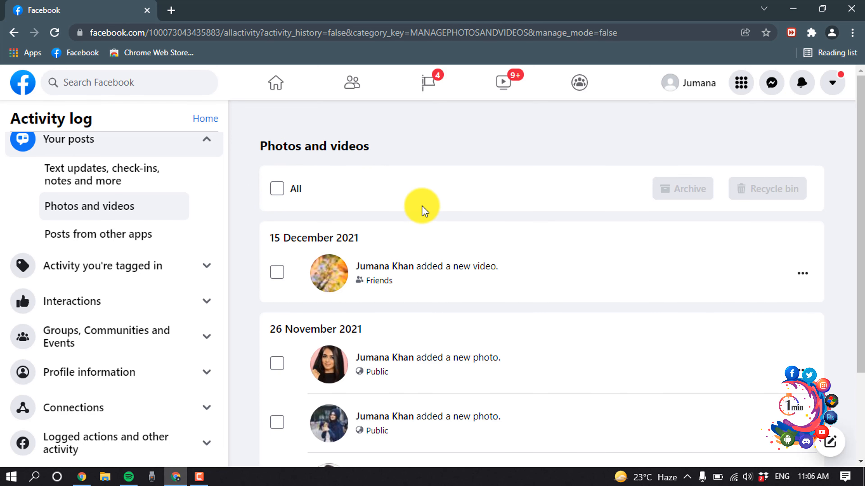
{"action": "scroll", "scroll_direction": "down", "scroll_amount": 3}
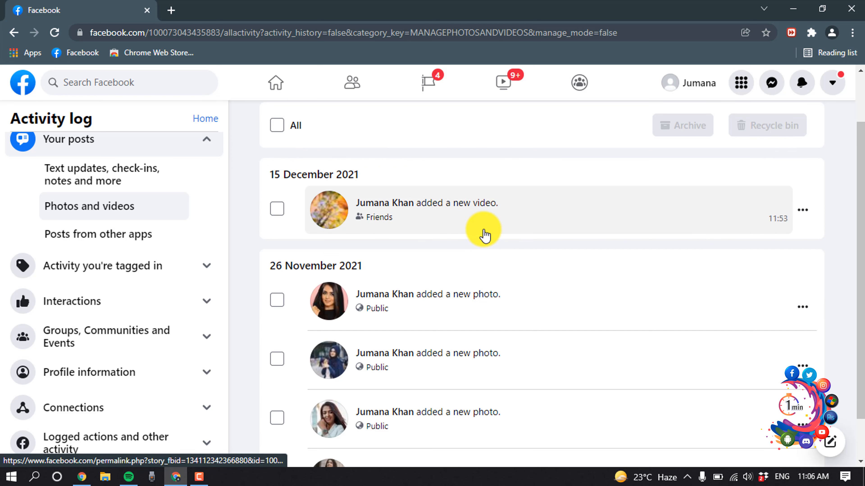
{"action": "mouse_move", "coordinate": [504, 215]}
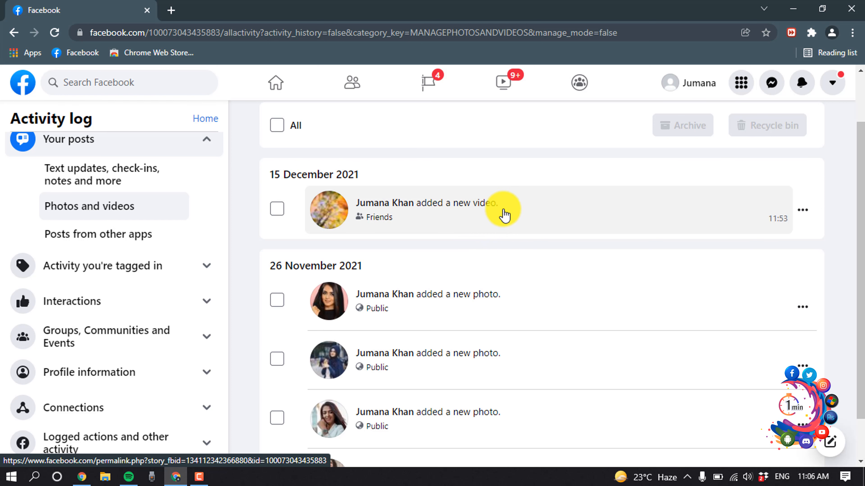
{"action": "scroll", "scroll_direction": "down", "scroll_amount": 3}
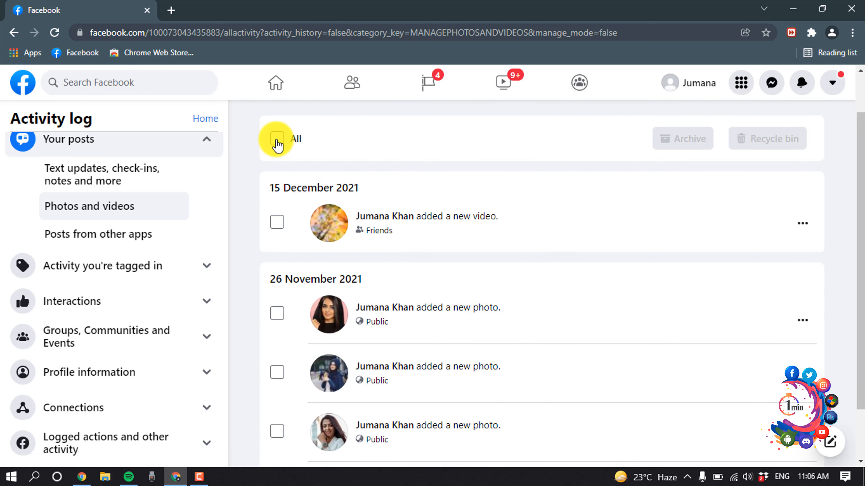
Check the four 'added a new photo' entries from 26 November 2021, leaving the December video unchecked
{"action": "left_click", "coordinate": [277, 139]}
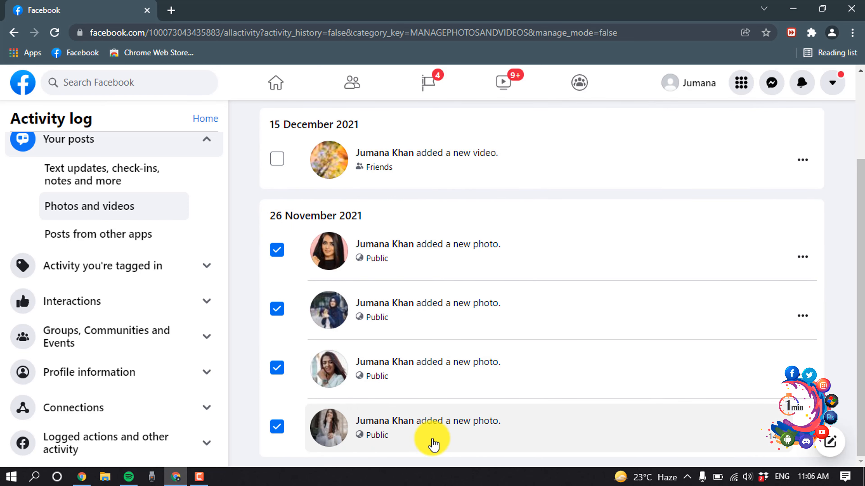
{"action": "mouse_move", "coordinate": [532, 408]}
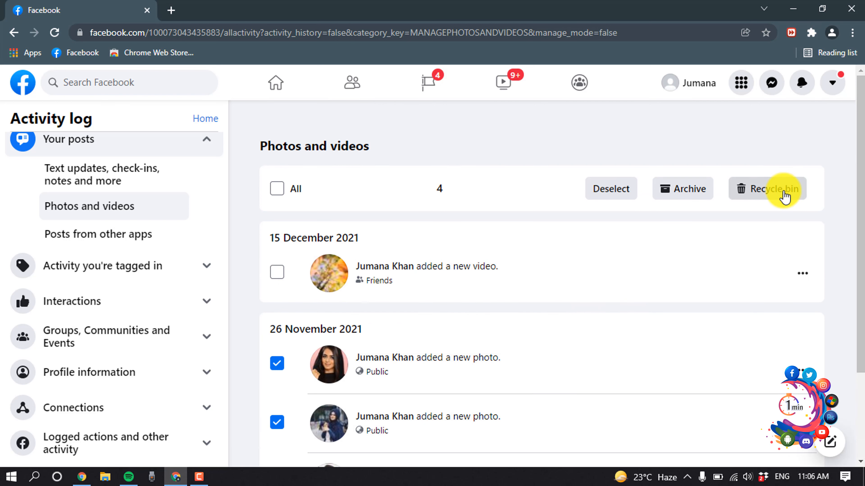
Send the four selected November photos to the Recycle bin and confirm the move
{"action": "left_click", "coordinate": [771, 188]}
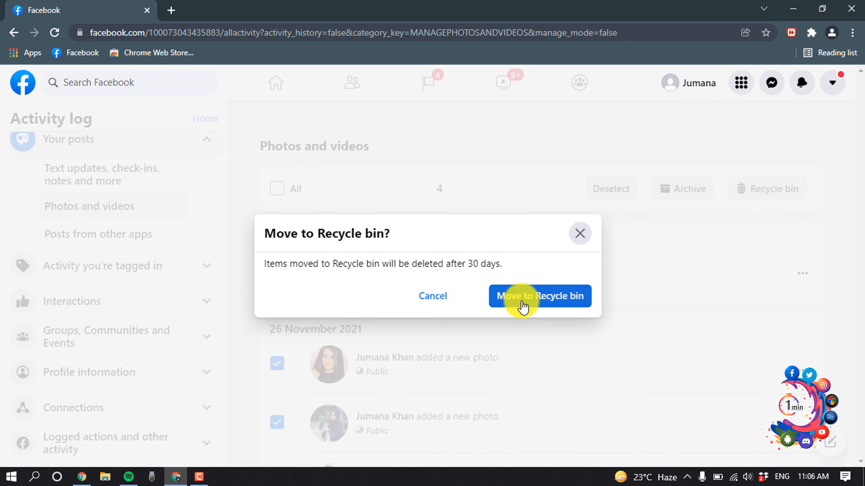
{"action": "left_click", "coordinate": [525, 301]}
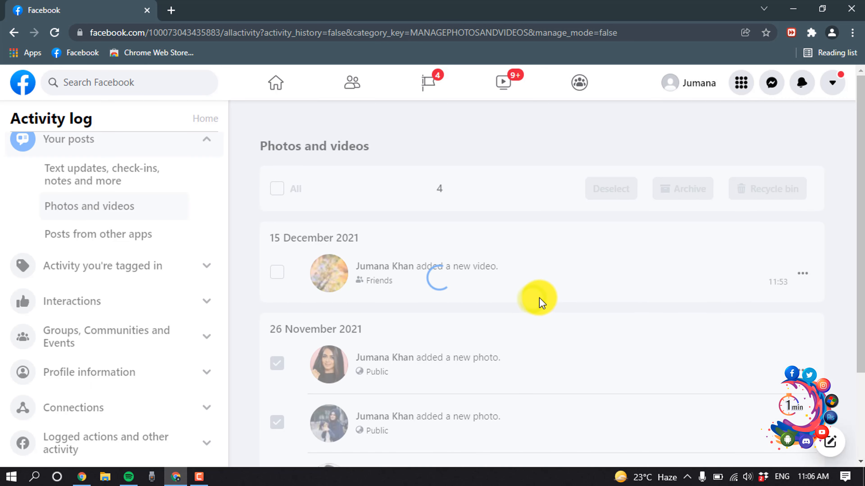
{"action": "left_click", "coordinate": [767, 189]}
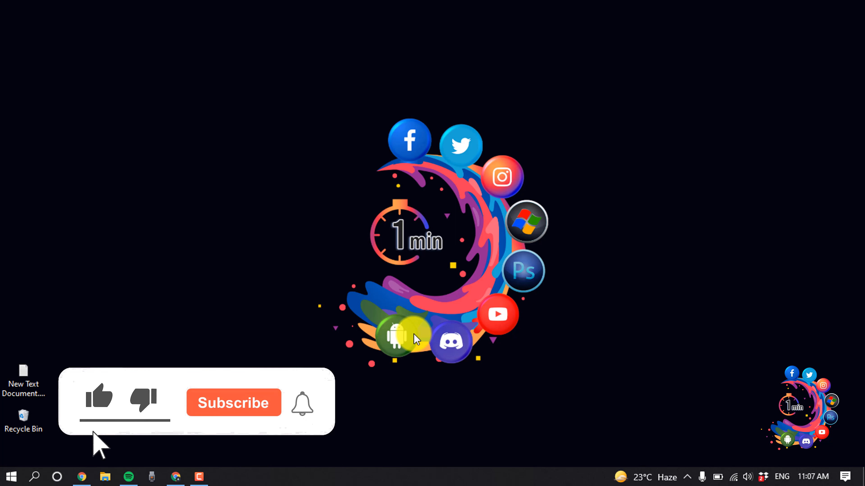
{"action": "left_click", "coordinate": [233, 402]}
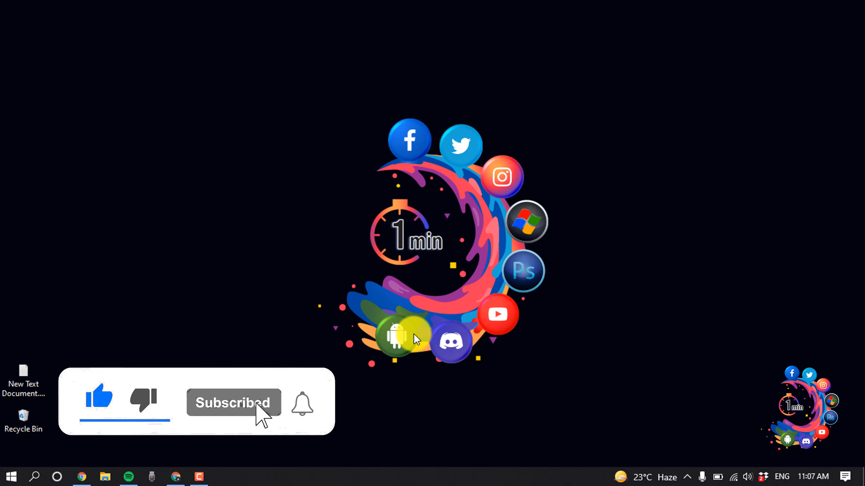
{"action": "left_click", "coordinate": [303, 405]}
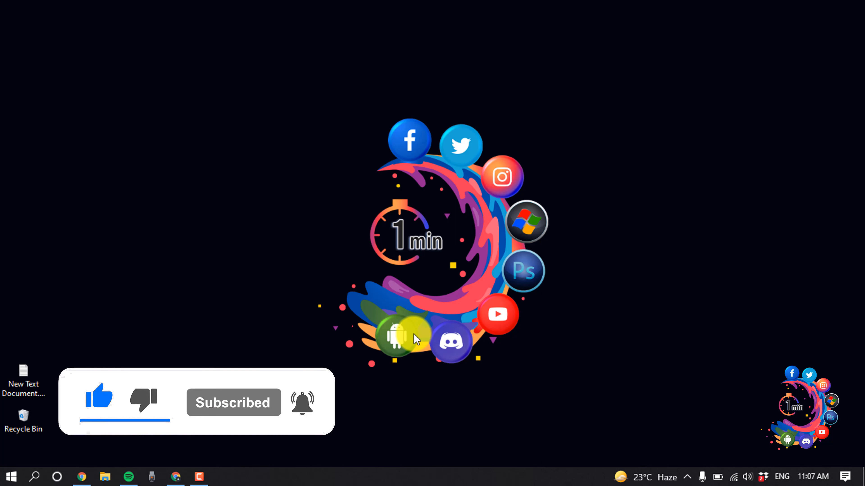